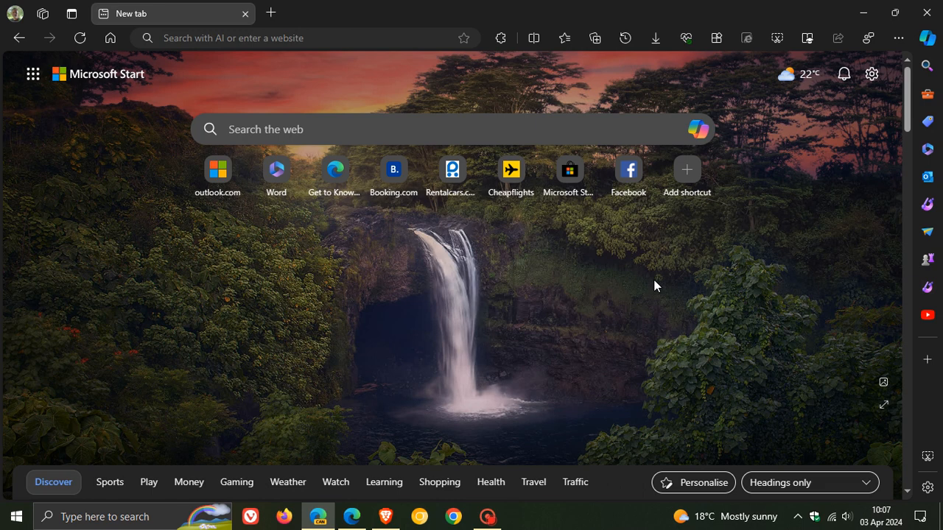
mouse_move(872, 74)
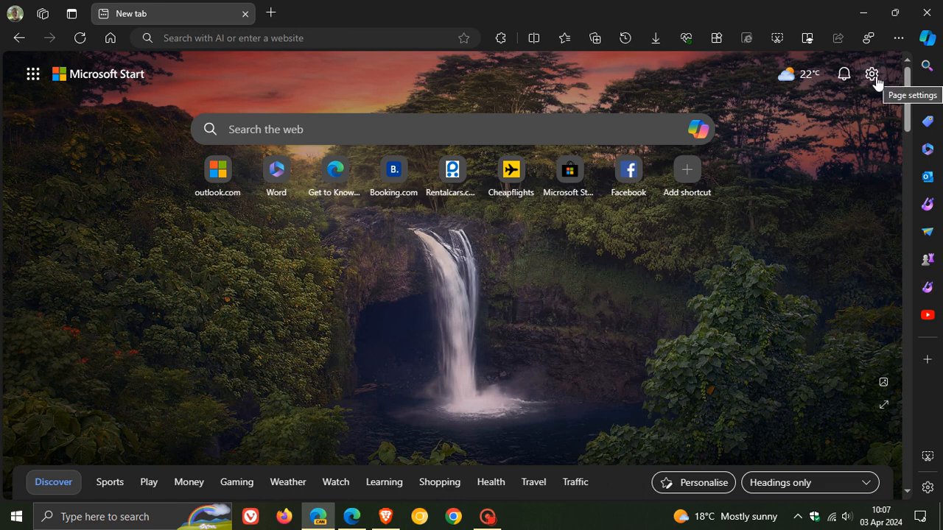
mouse_move(872, 73)
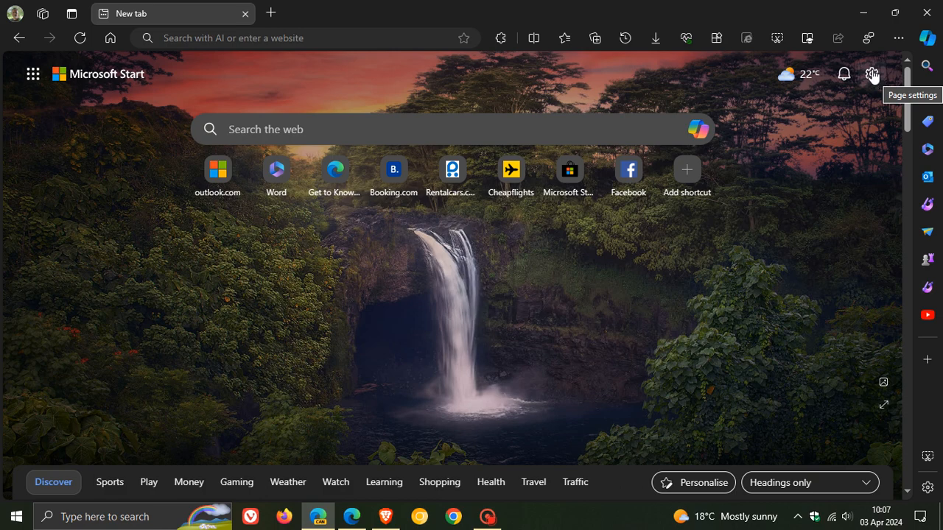
mouse_move(702, 292)
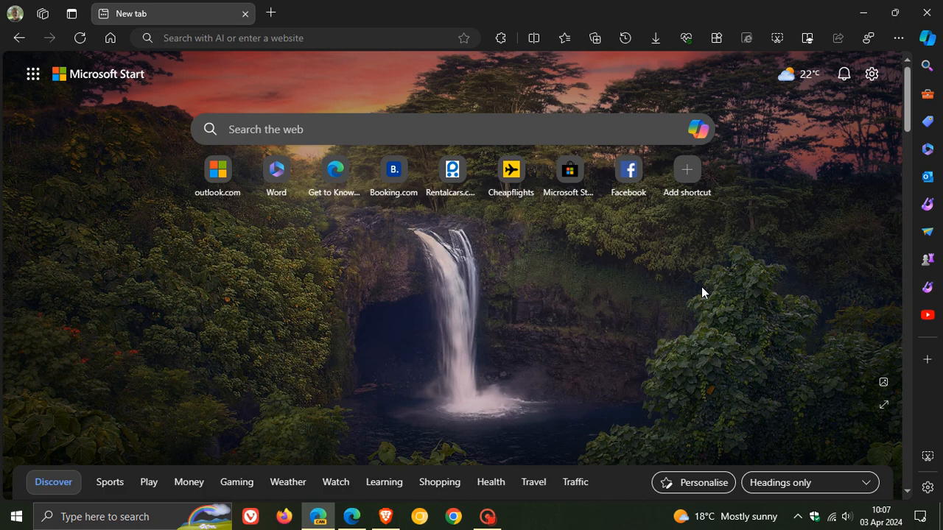
Step: Browse the redesigned Page settings panel's background, custom theme and weather options without changing anything
click(872, 74)
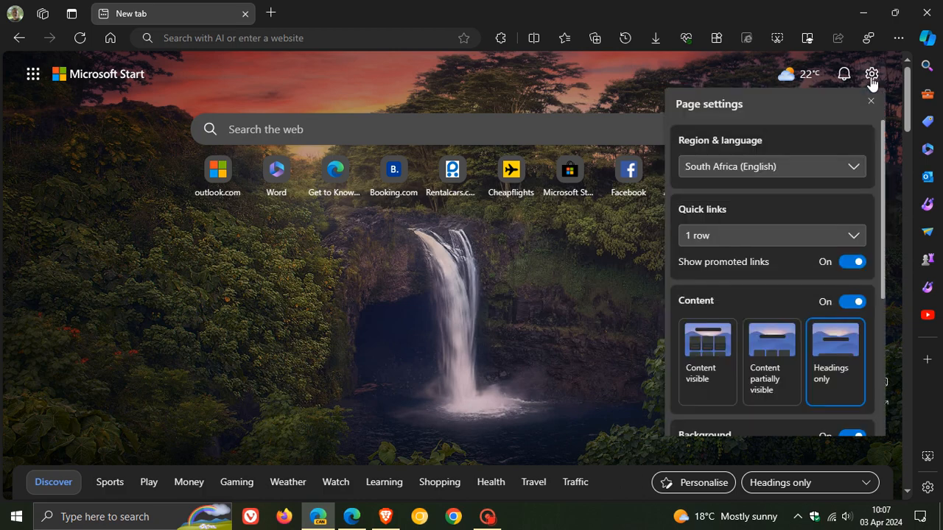
mouse_move(769, 206)
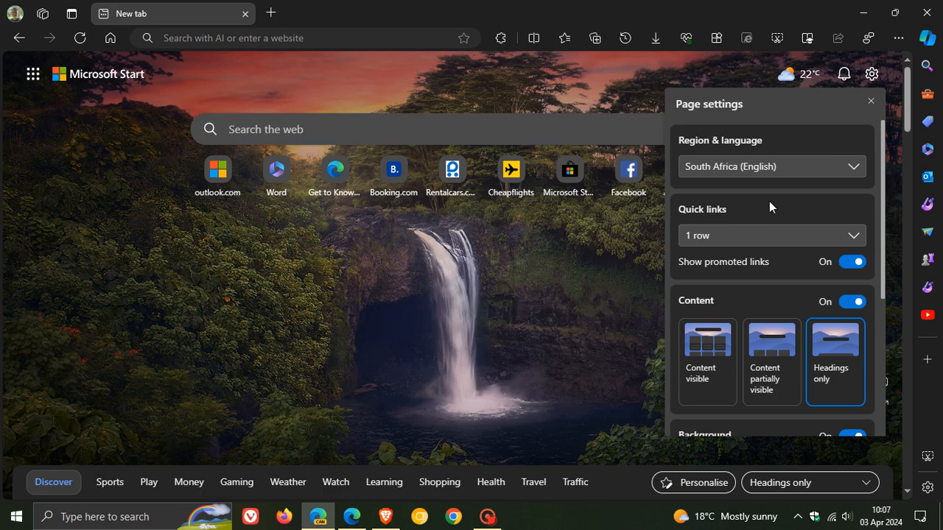
scroll(down, 3)
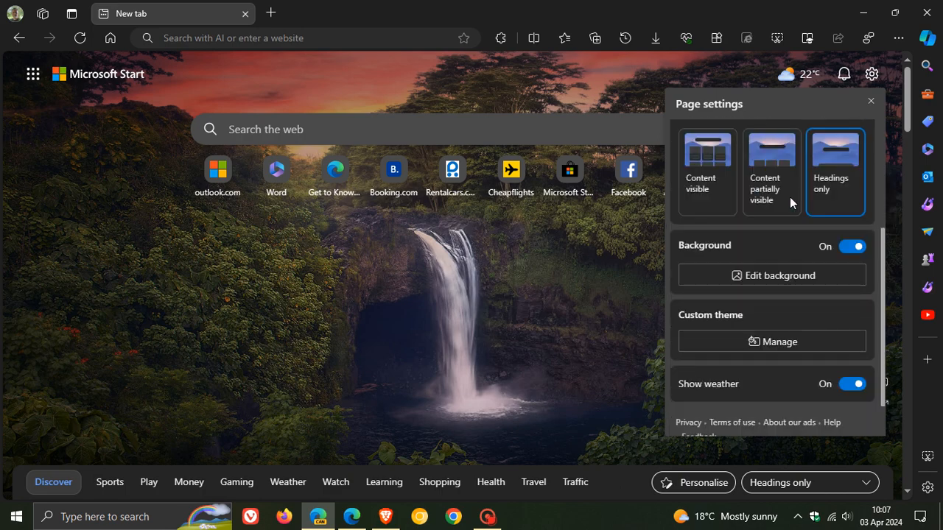
scroll(up, 3)
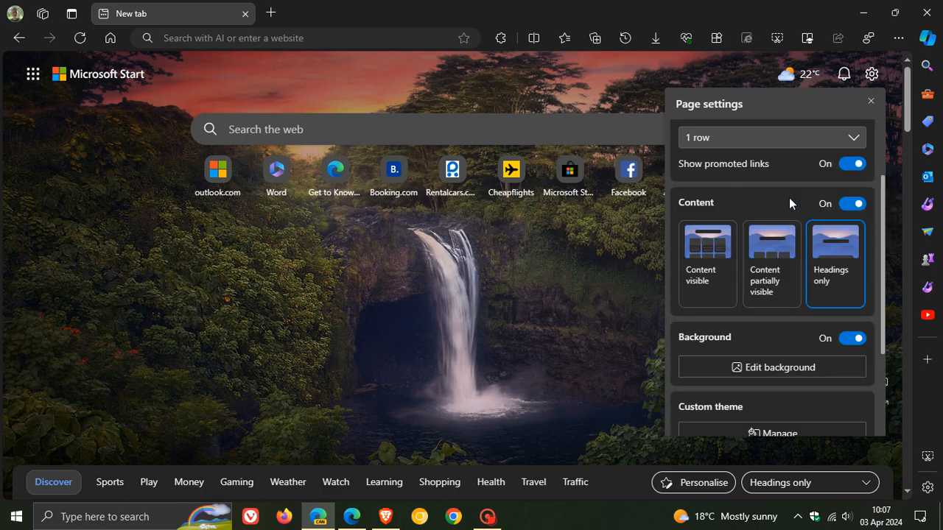
scroll(up, 3)
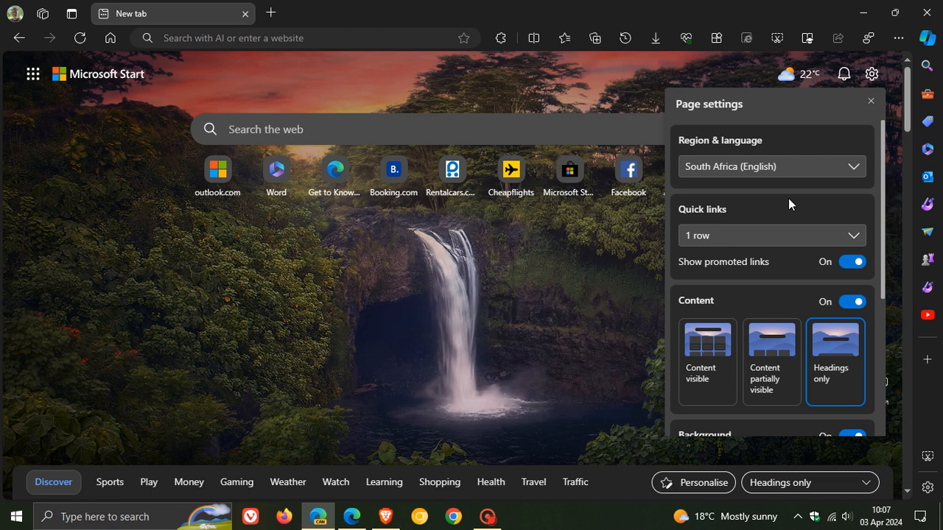
mouse_move(604, 272)
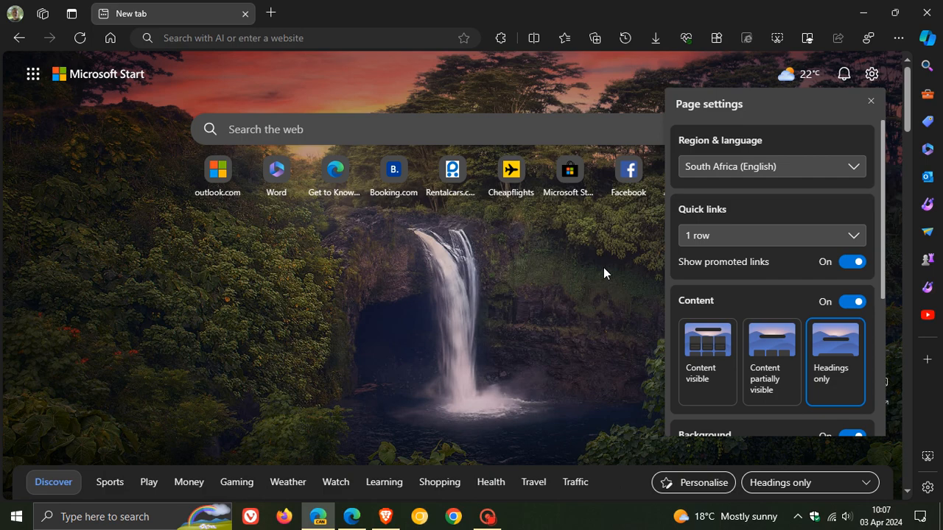
Step: Review the stable Edge window's older Page settings panel layout for comparison
click(871, 100)
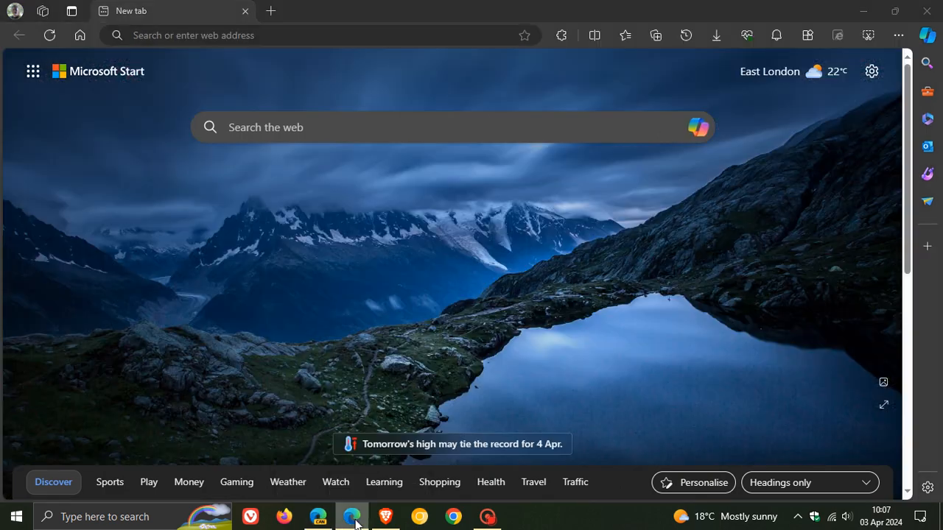
mouse_move(772, 291)
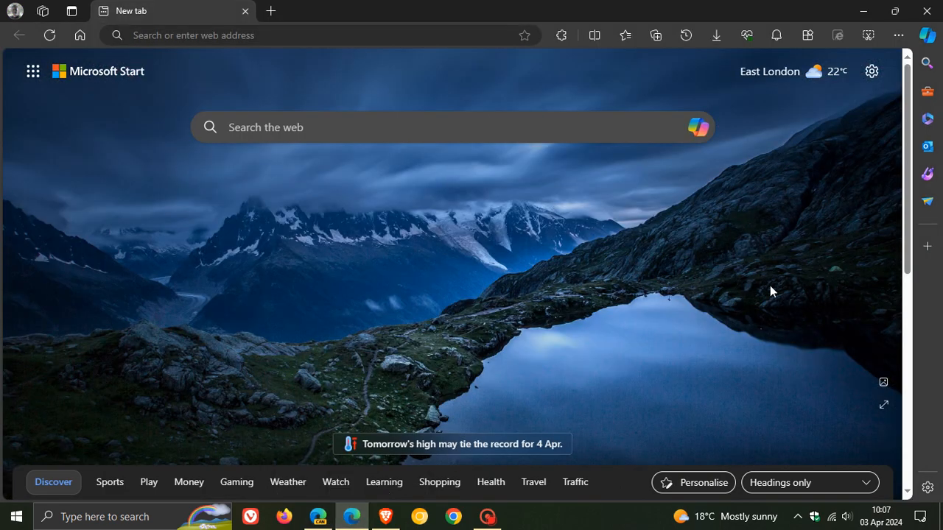
click(873, 71)
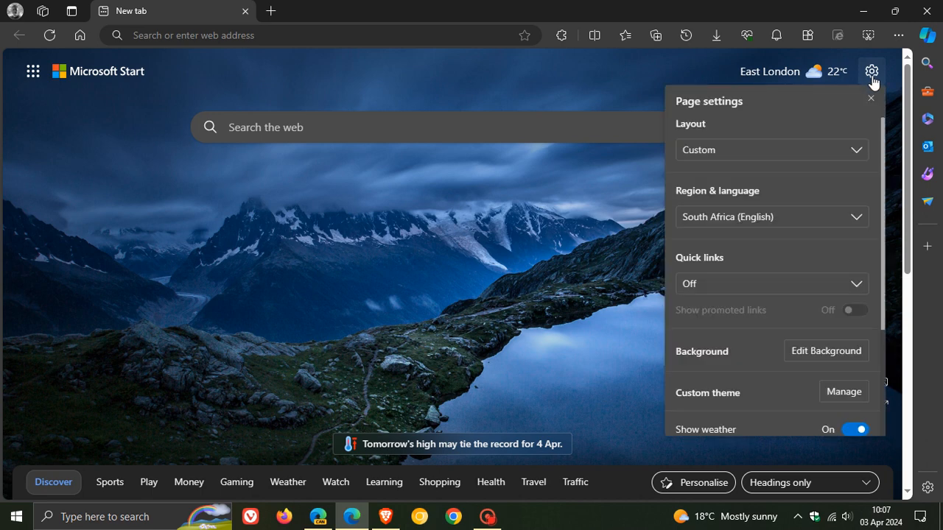
mouse_move(772, 239)
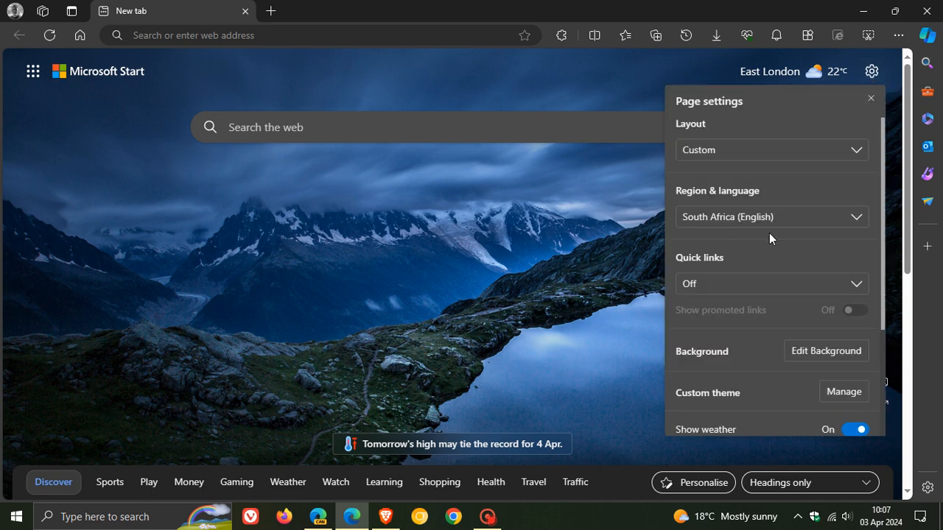
scroll(down, 3)
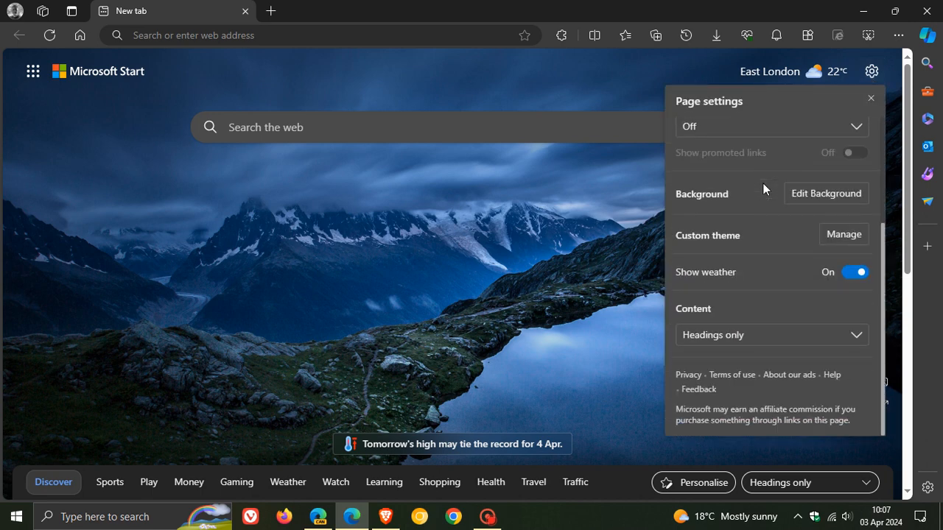
scroll(up, 3)
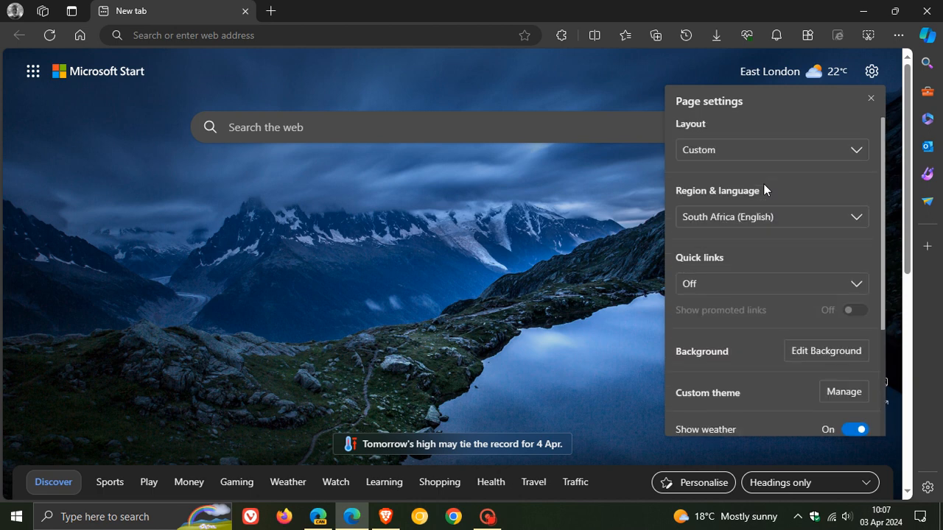
mouse_move(793, 204)
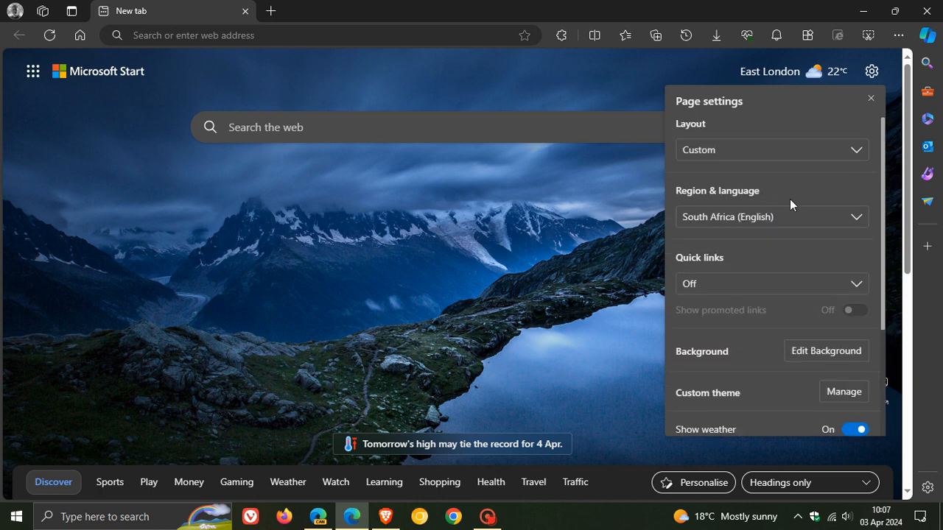
scroll(down, 3)
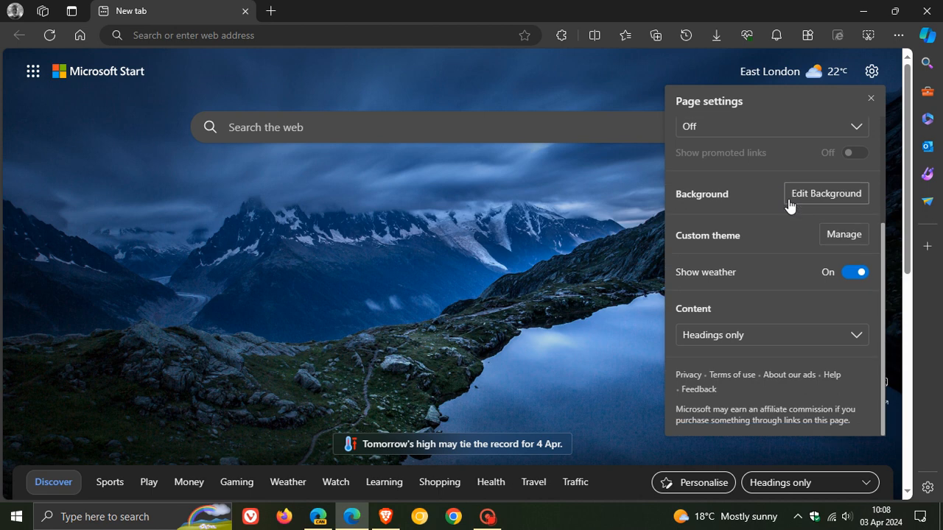
scroll(up, 3)
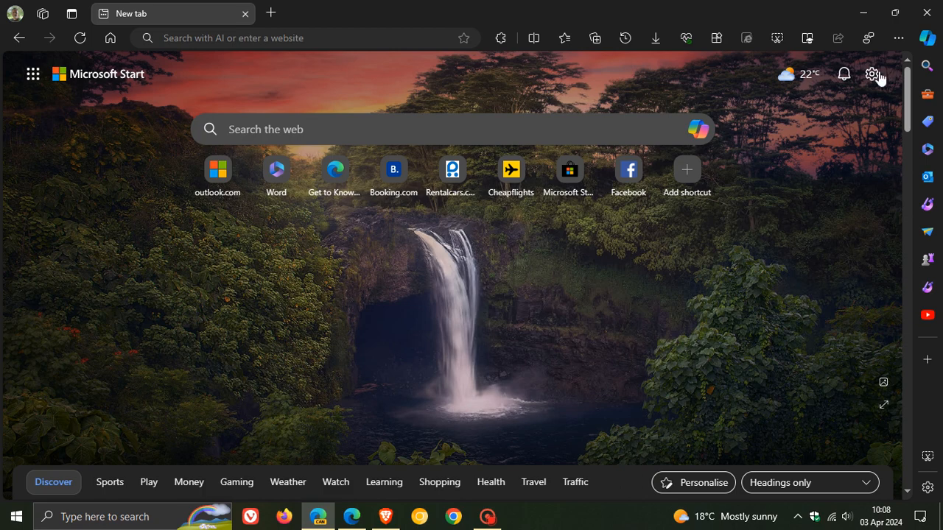
click(873, 74)
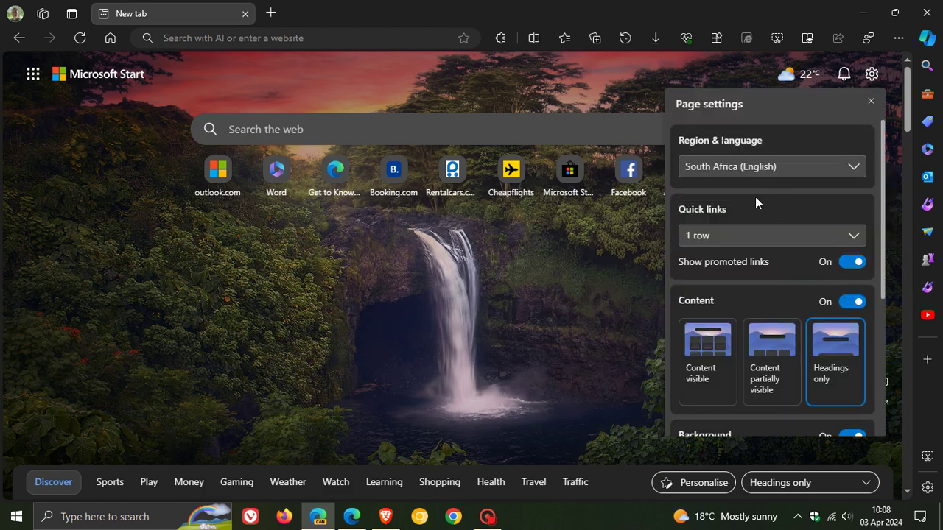
mouse_move(769, 210)
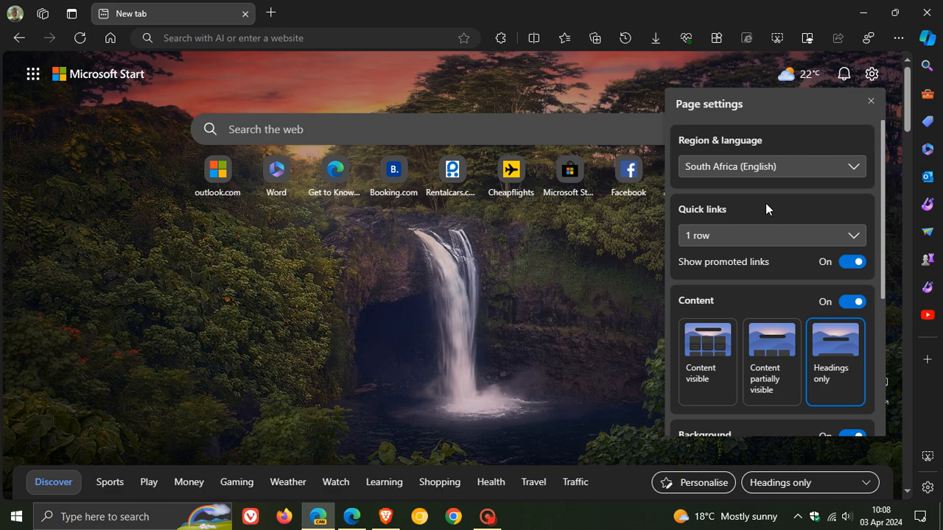
scroll(down, 3)
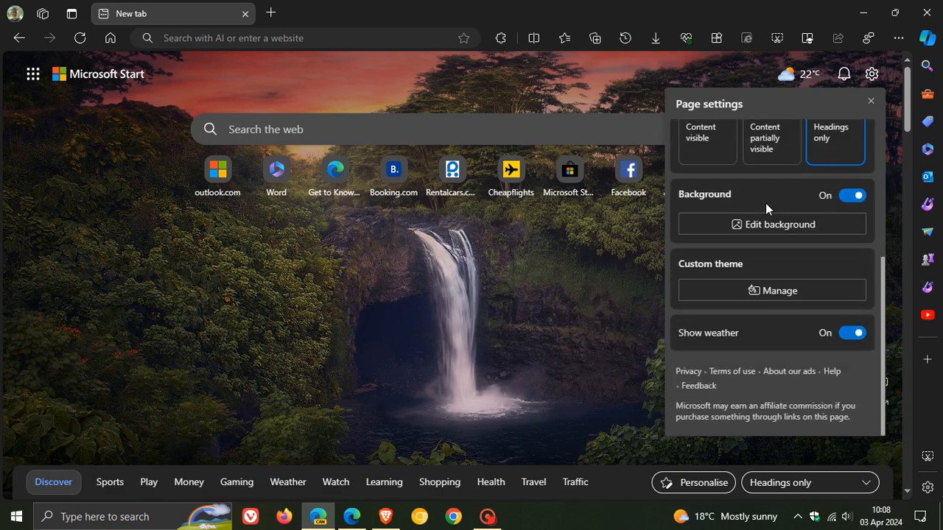
scroll(up, 3)
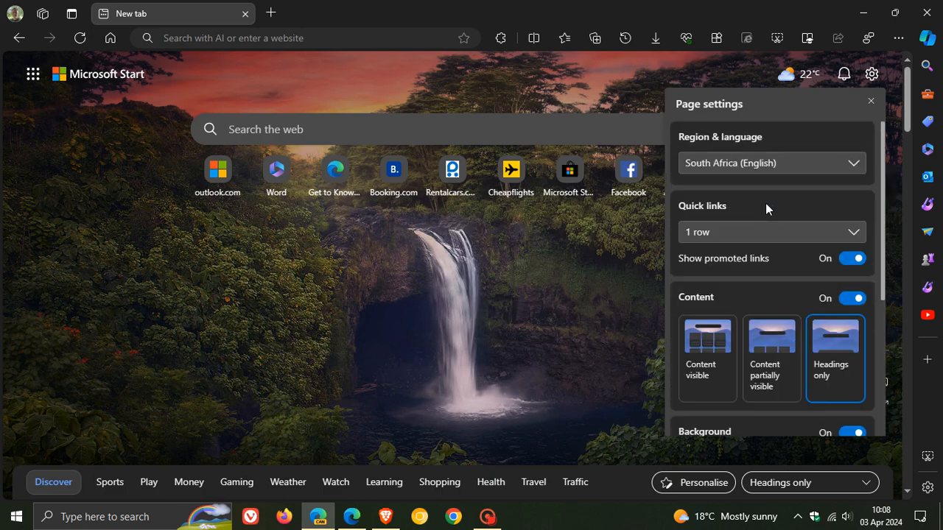
mouse_move(794, 365)
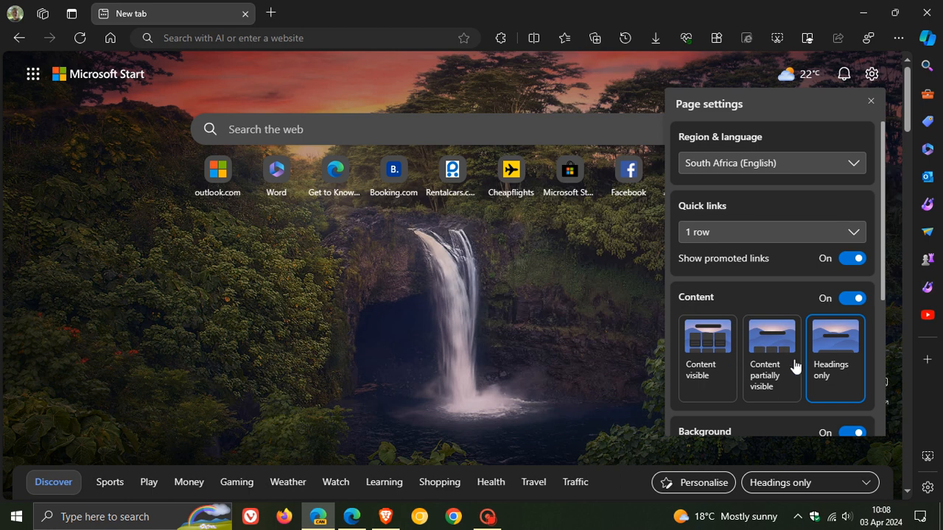
mouse_move(753, 347)
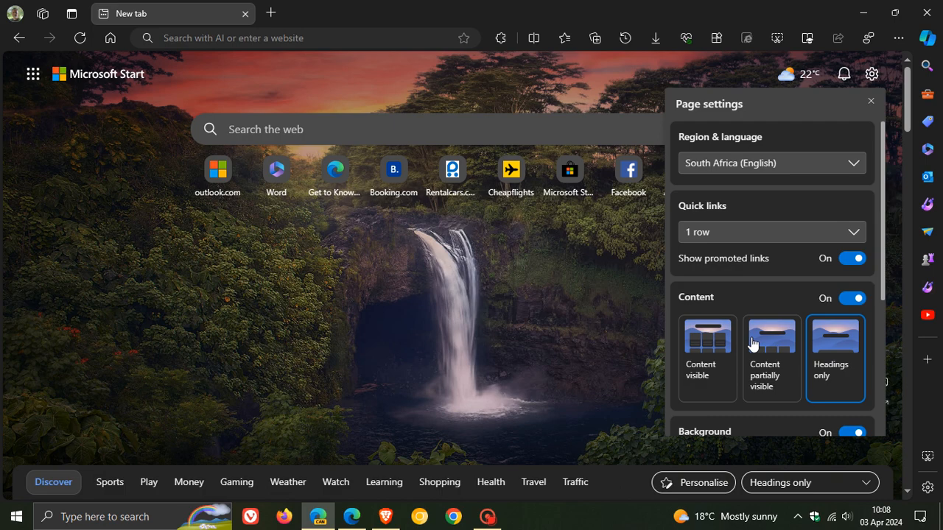
scroll(down, 3)
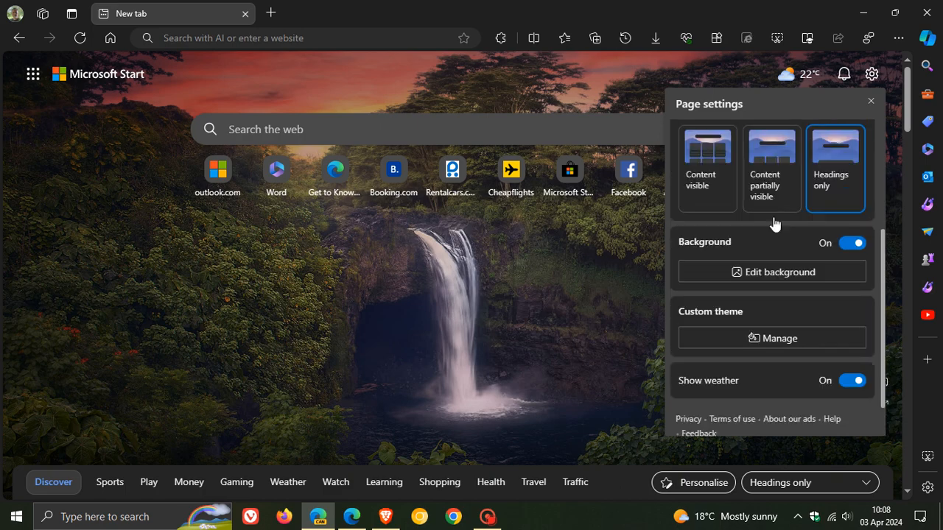
scroll(up, 3)
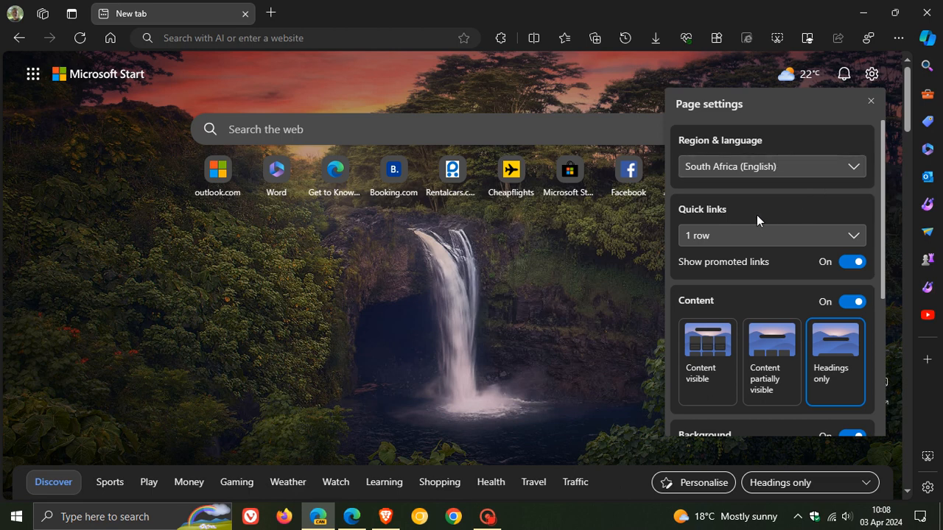
mouse_move(826, 236)
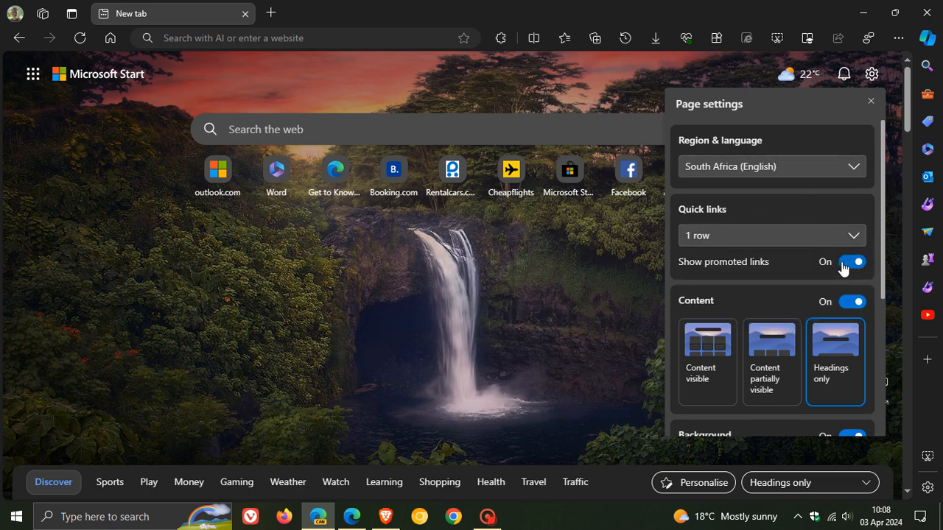
scroll(down, 3)
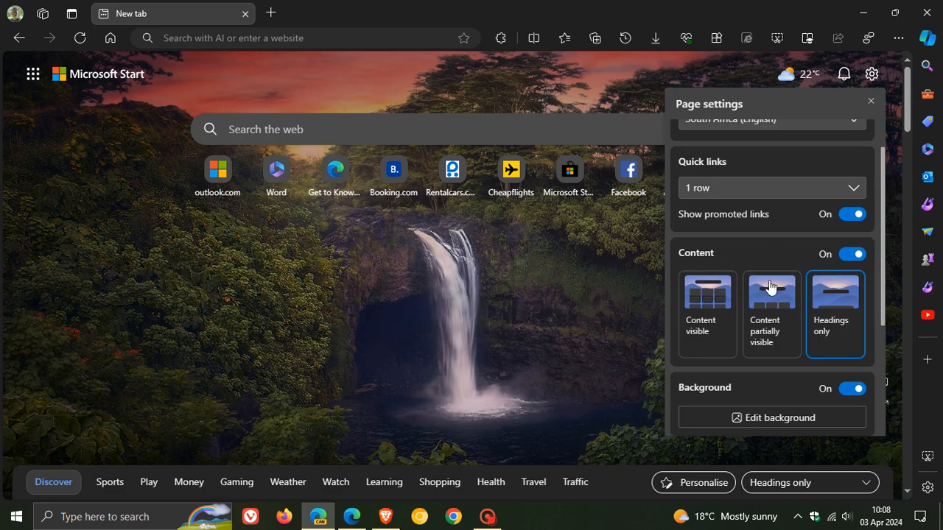
click(707, 310)
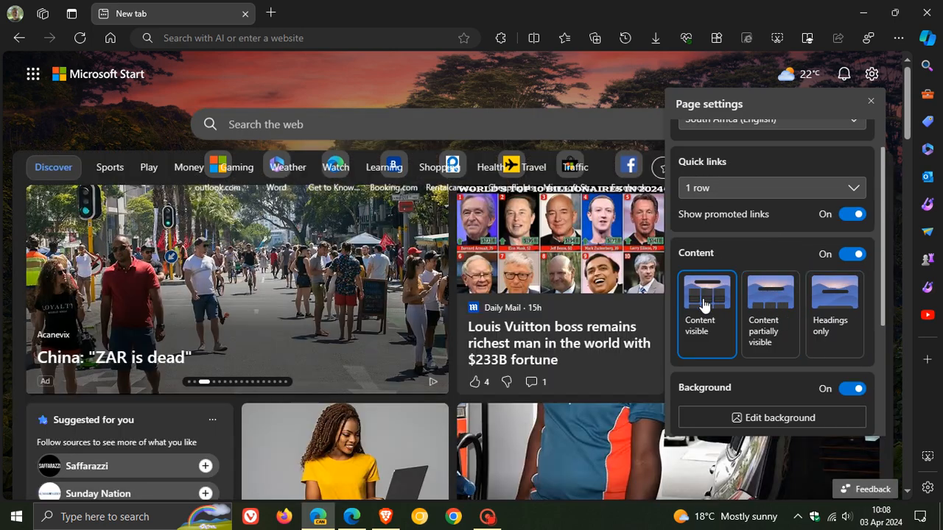
click(770, 295)
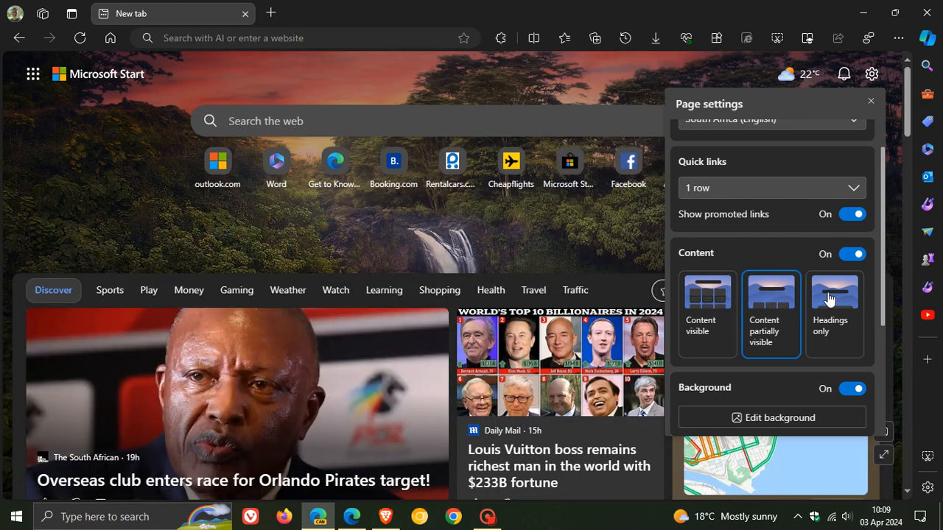
click(834, 295)
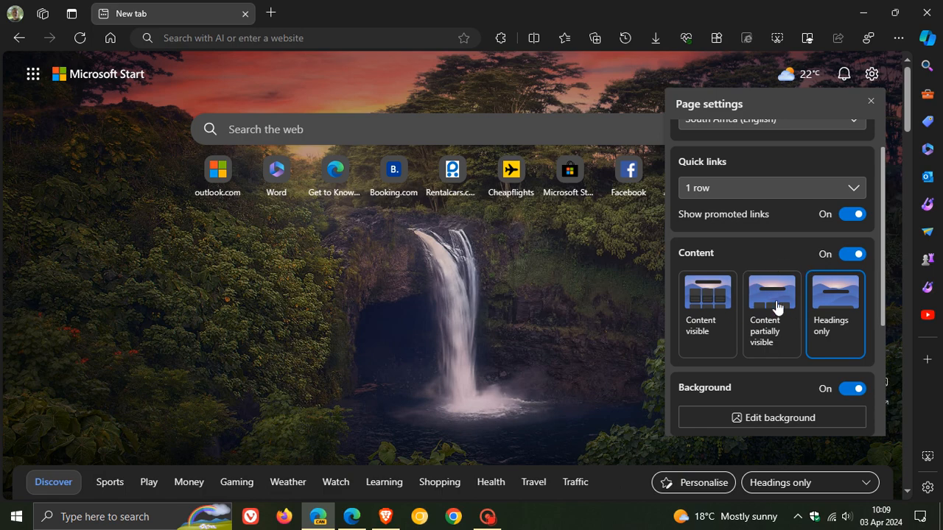
mouse_move(849, 272)
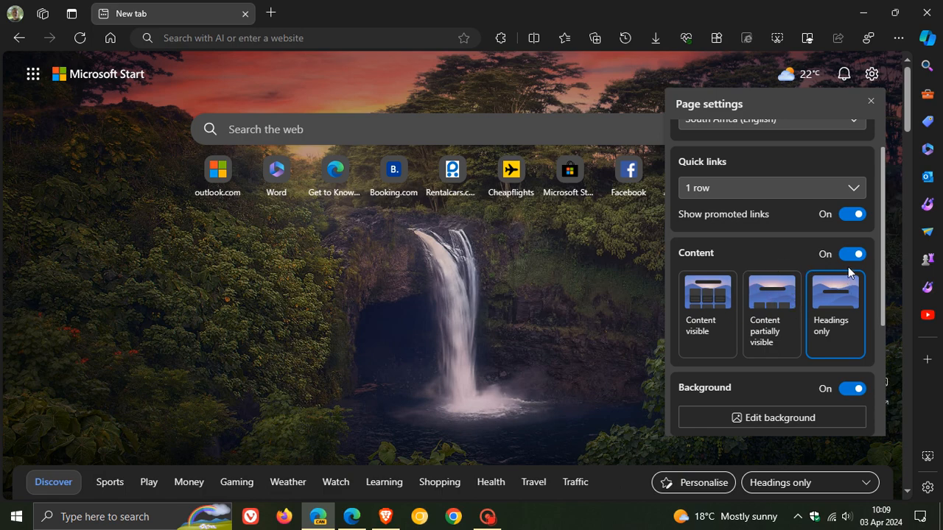
click(852, 253)
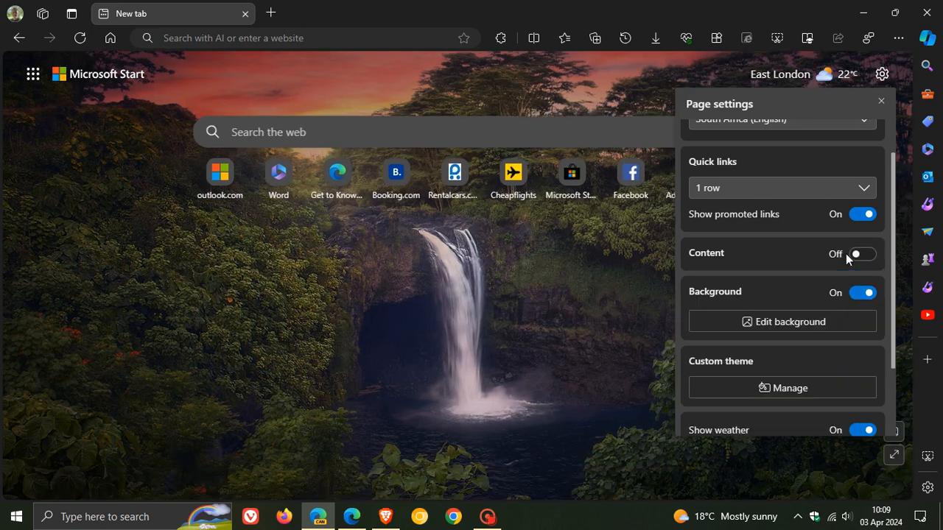
click(855, 253)
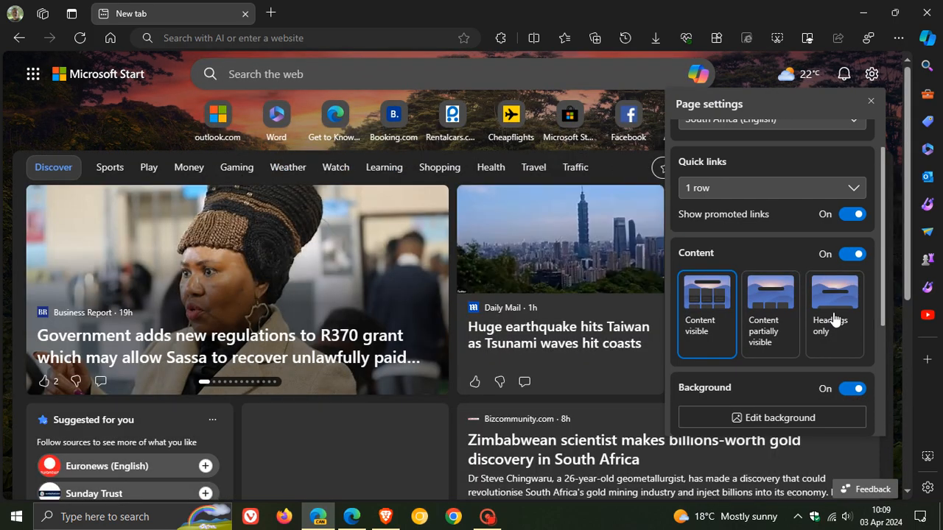
click(834, 302)
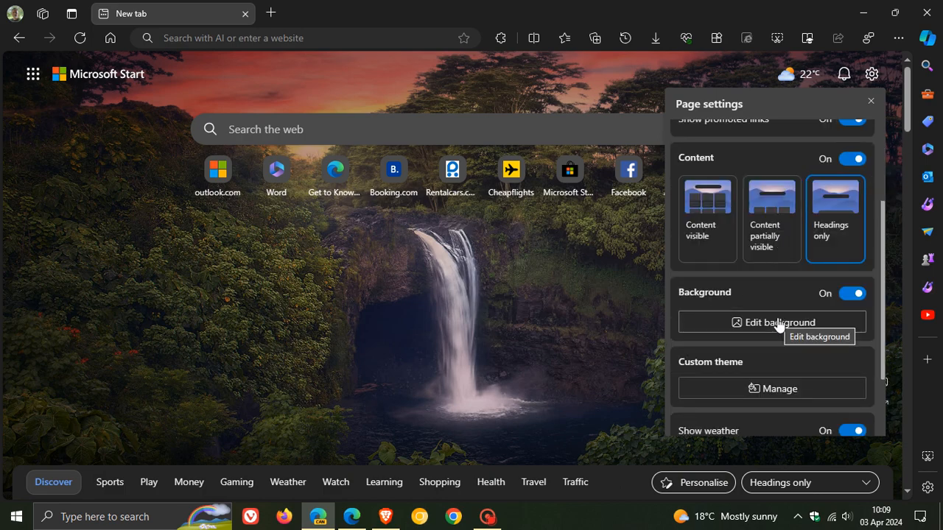
click(772, 322)
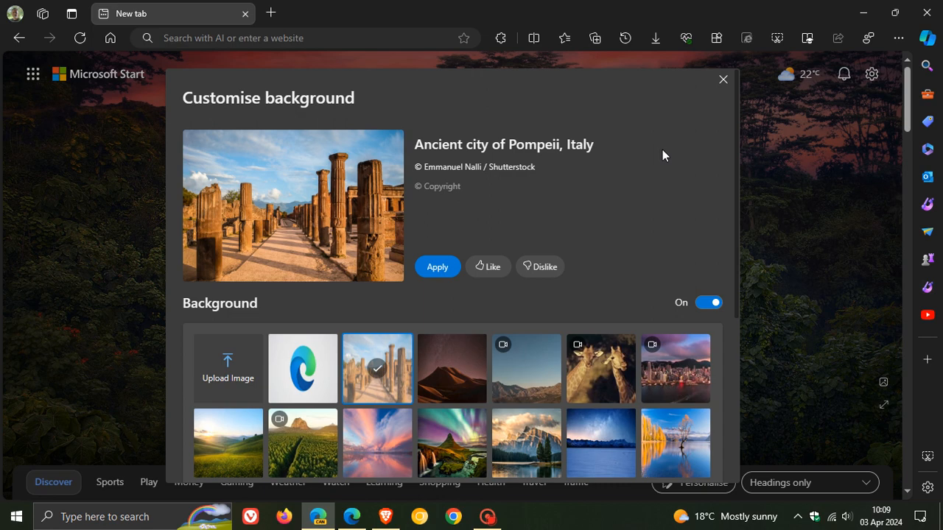
scroll(down, 3)
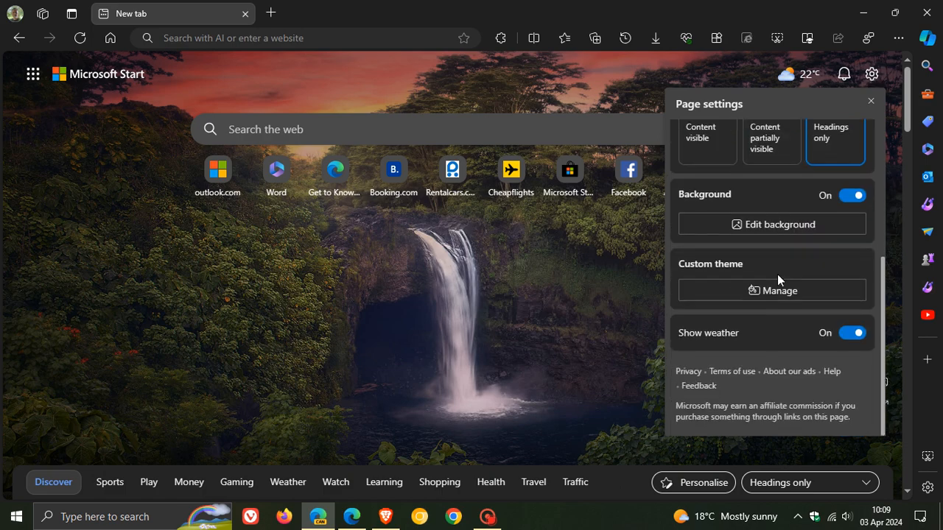
click(852, 333)
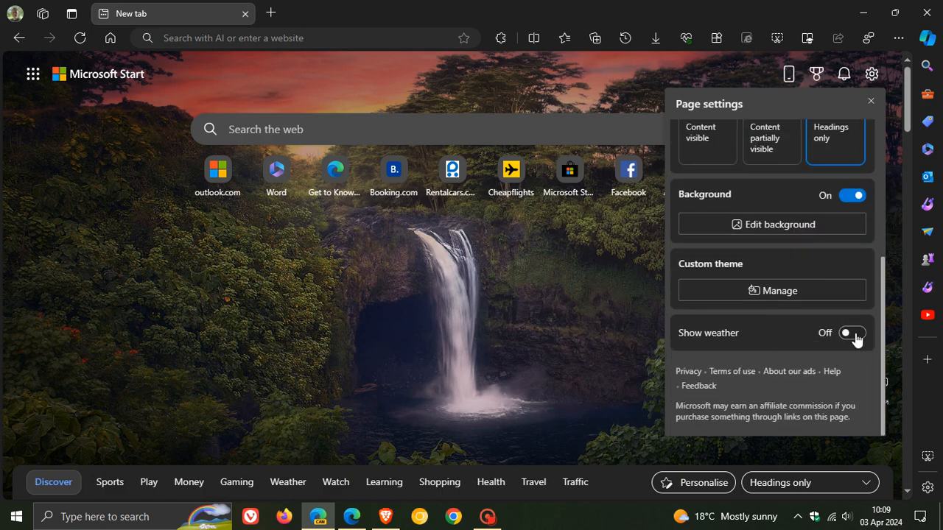
click(852, 333)
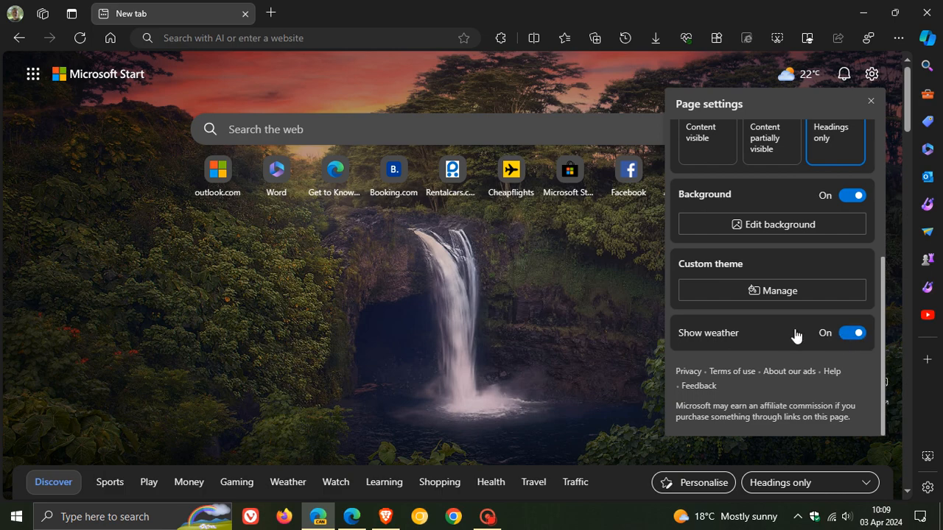
scroll(up, 3)
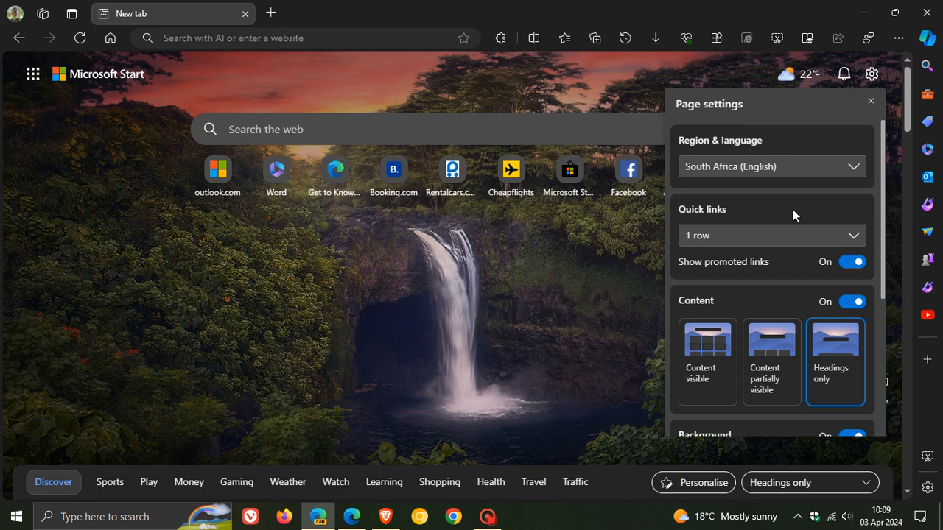
Step: Peek at the Favorites flyout, then show the Browser essentials performance and safety overview
click(565, 38)
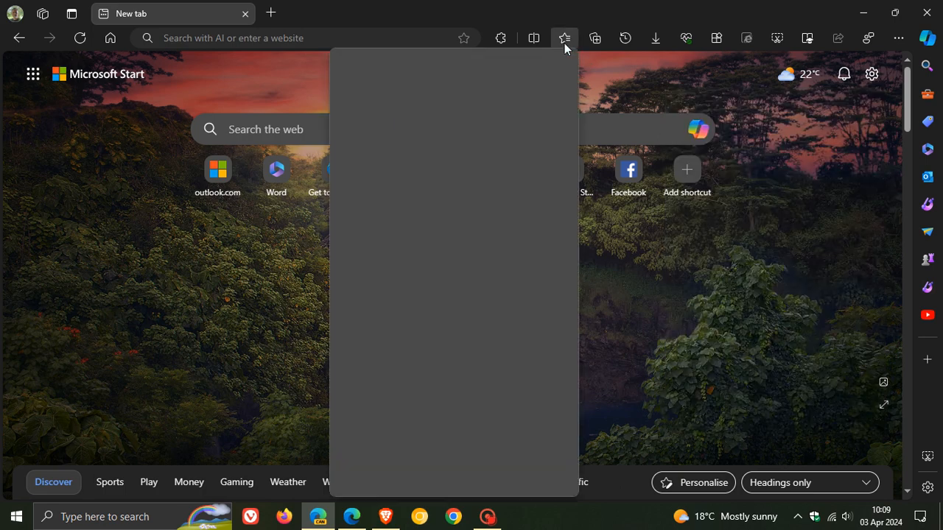
click(564, 38)
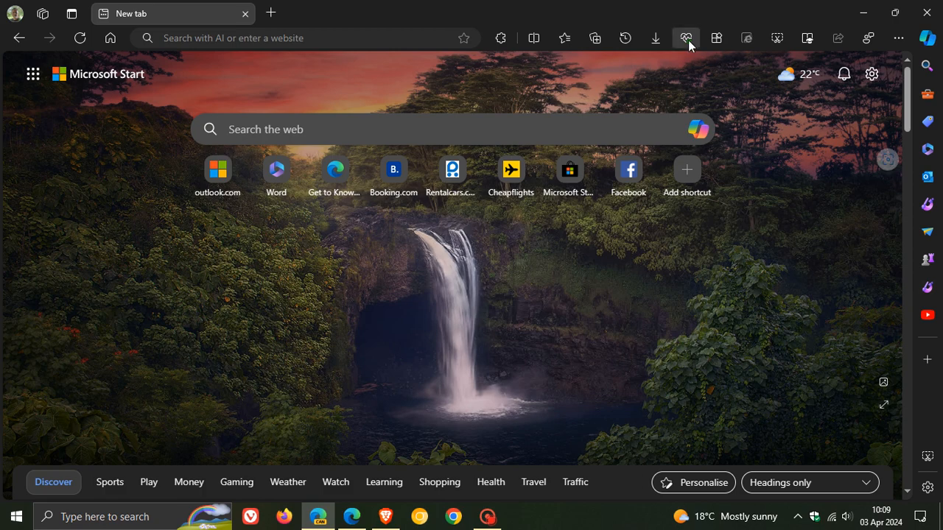
click(687, 39)
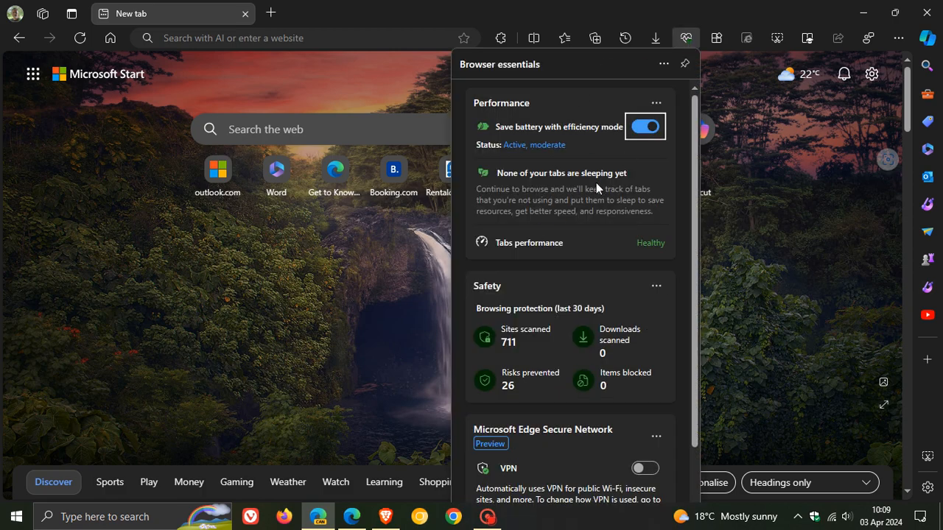
mouse_move(548, 204)
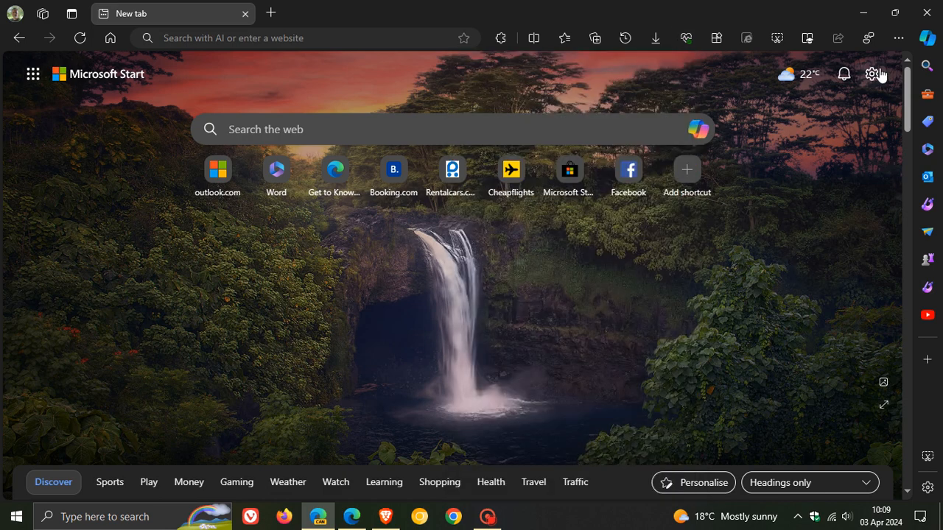
click(872, 74)
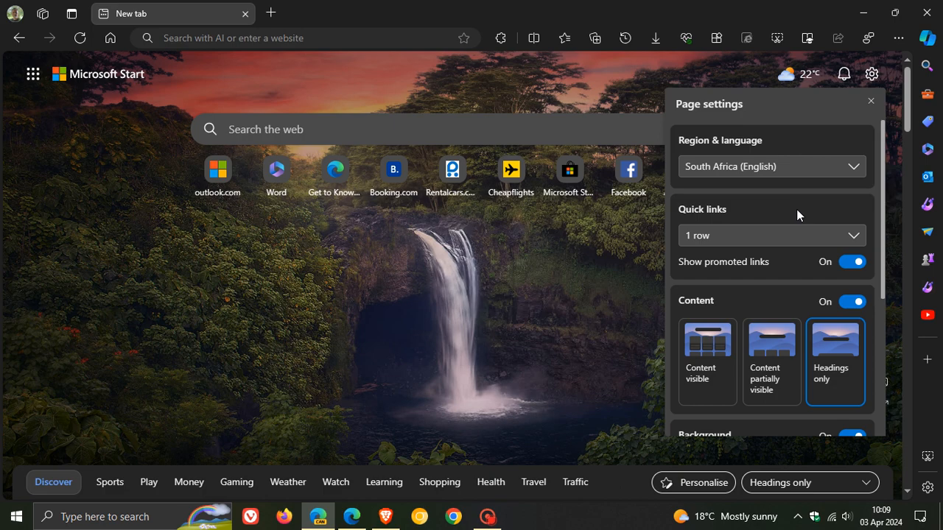
scroll(down, 3)
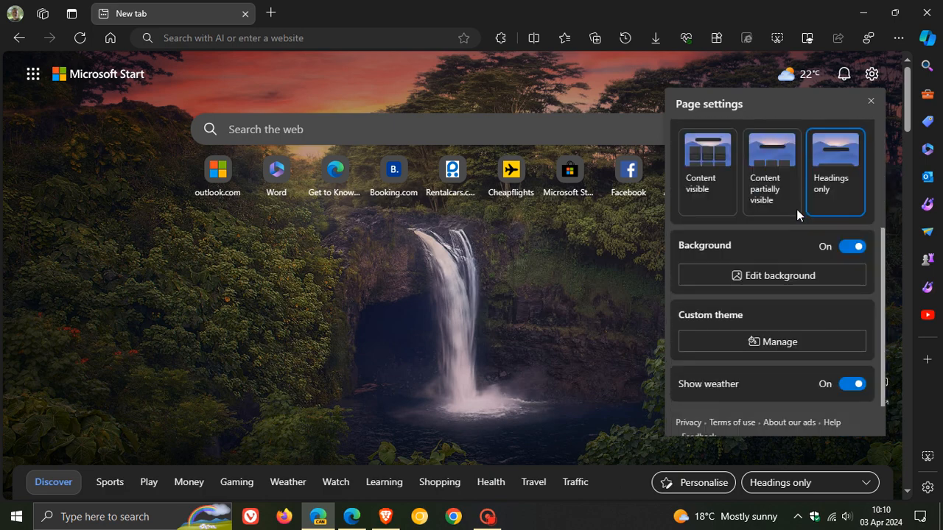
scroll(up, 3)
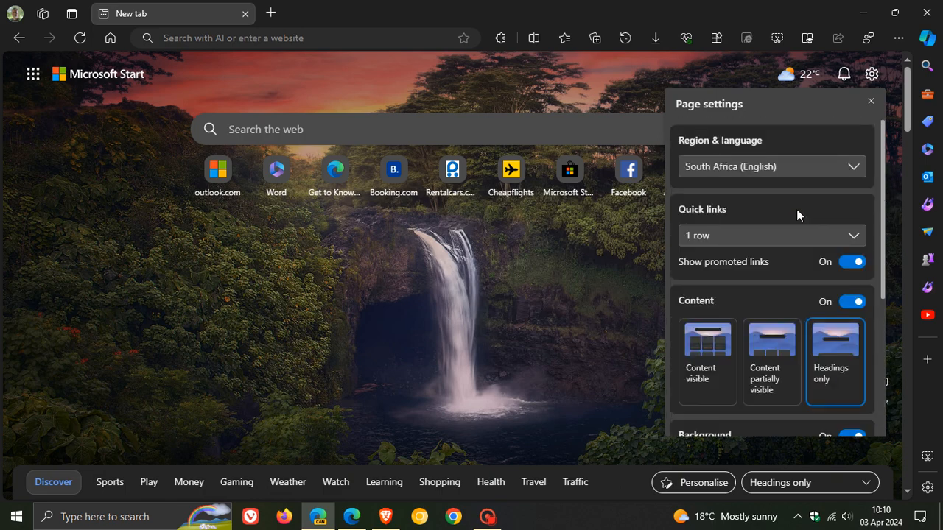
mouse_move(775, 206)
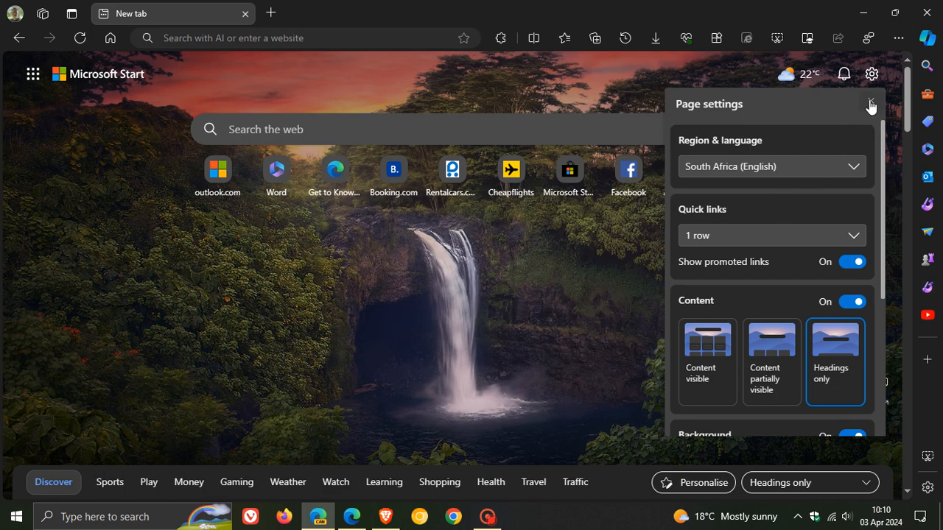
click(872, 103)
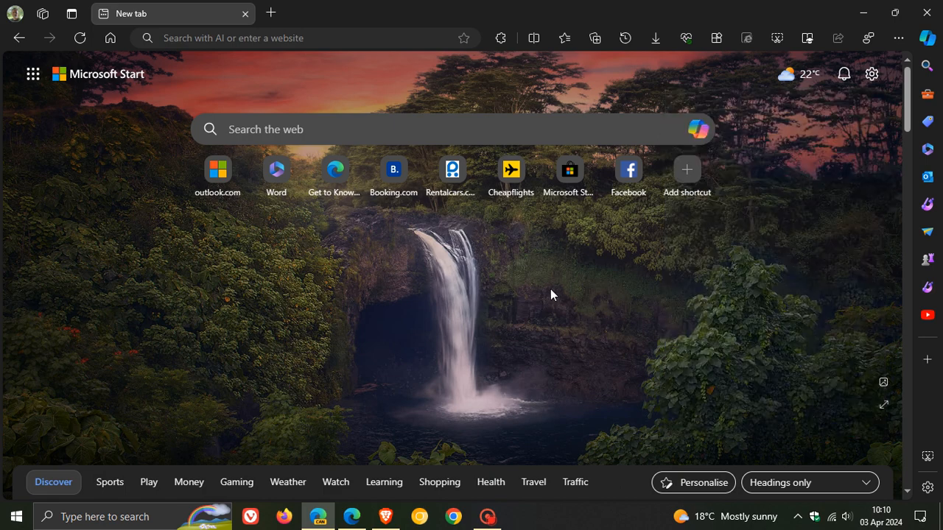